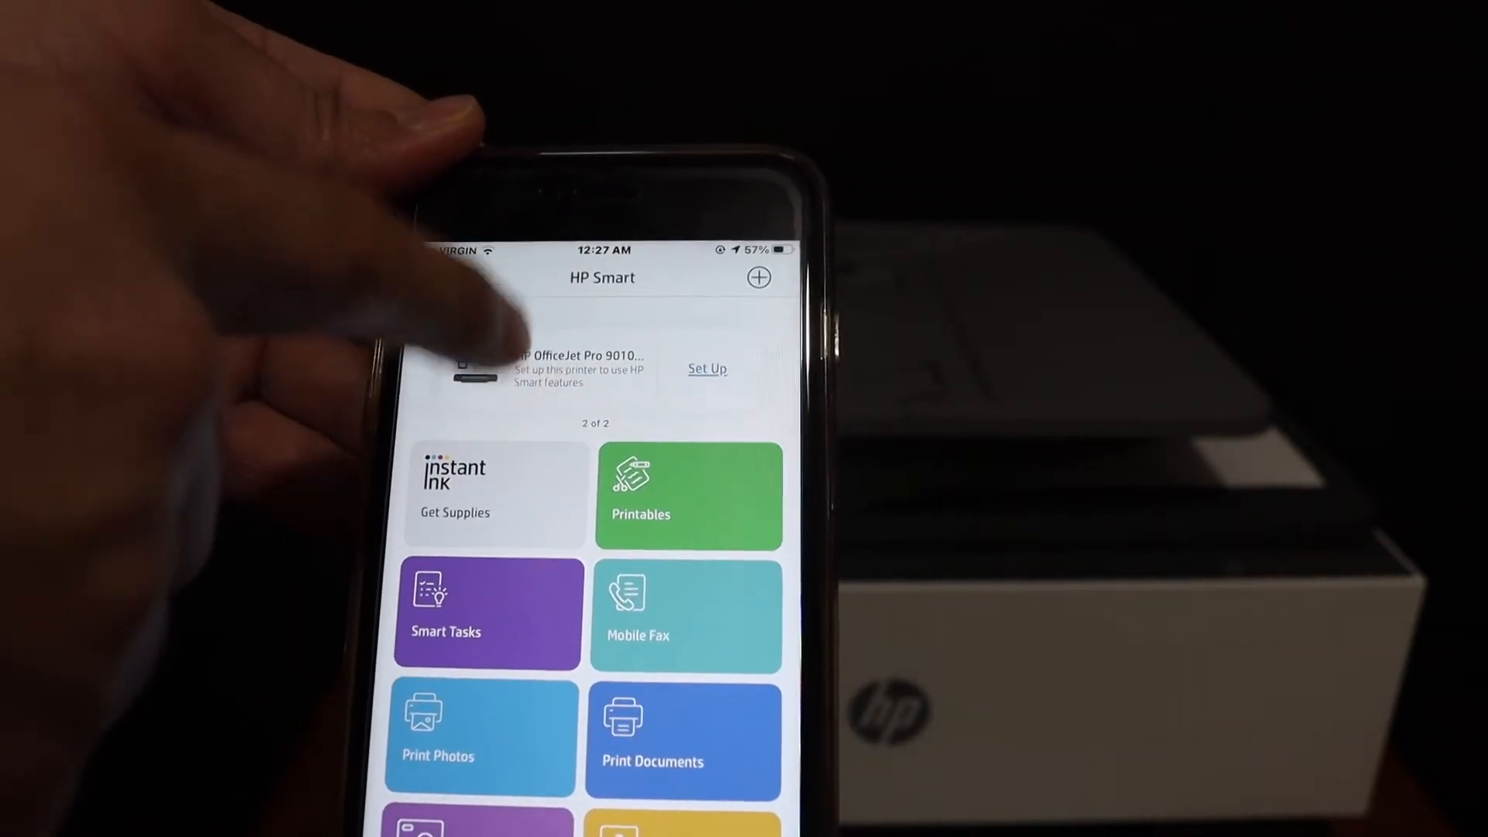
Scroll the HP Smart home screen down to reach Print Documents.
scroll("down", 3)
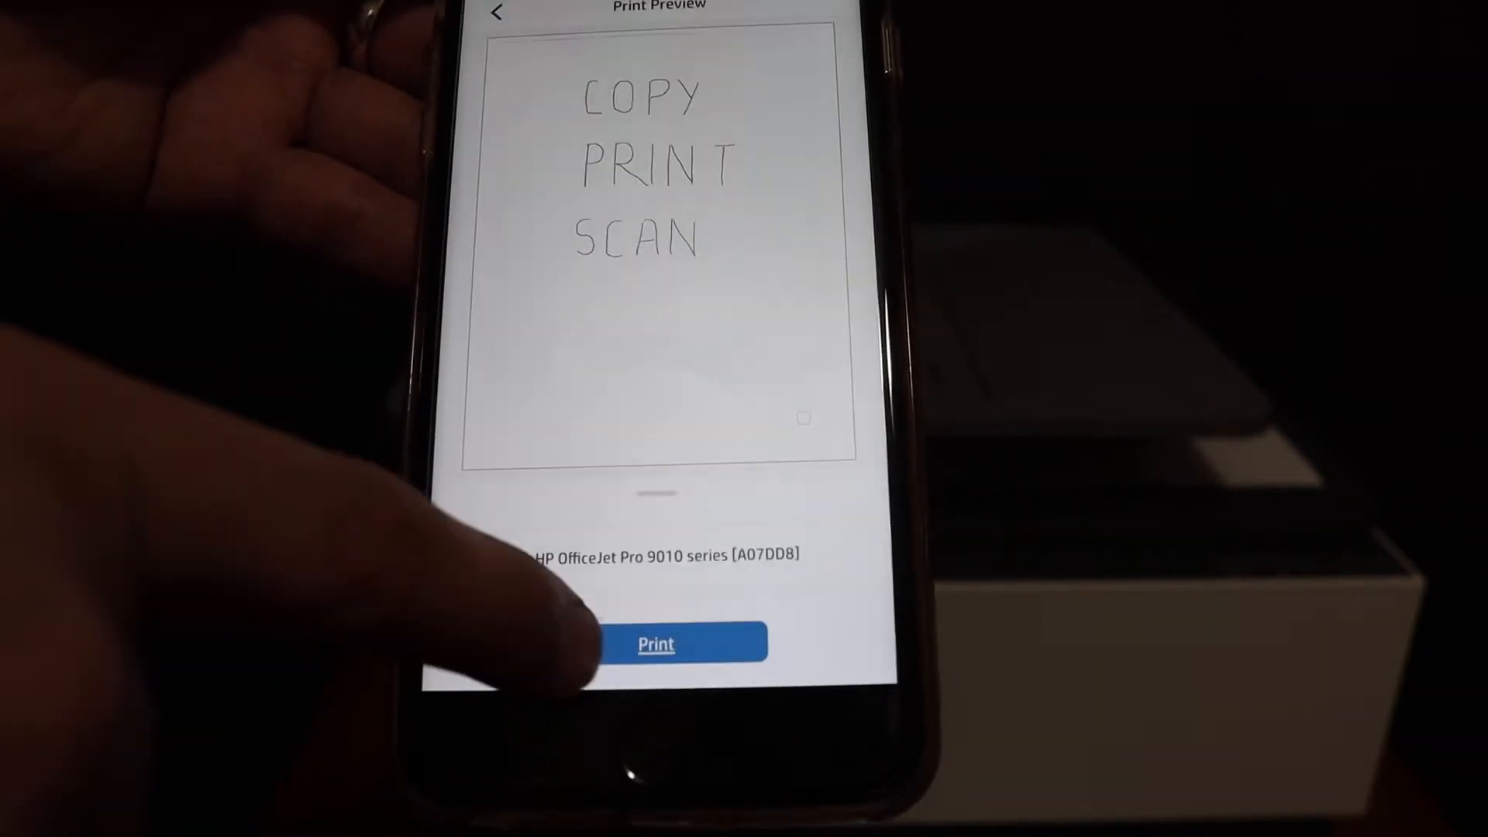
Print the Copy Print Scan page to the HP OfficeJet Pro 9010.
left_click(655, 643)
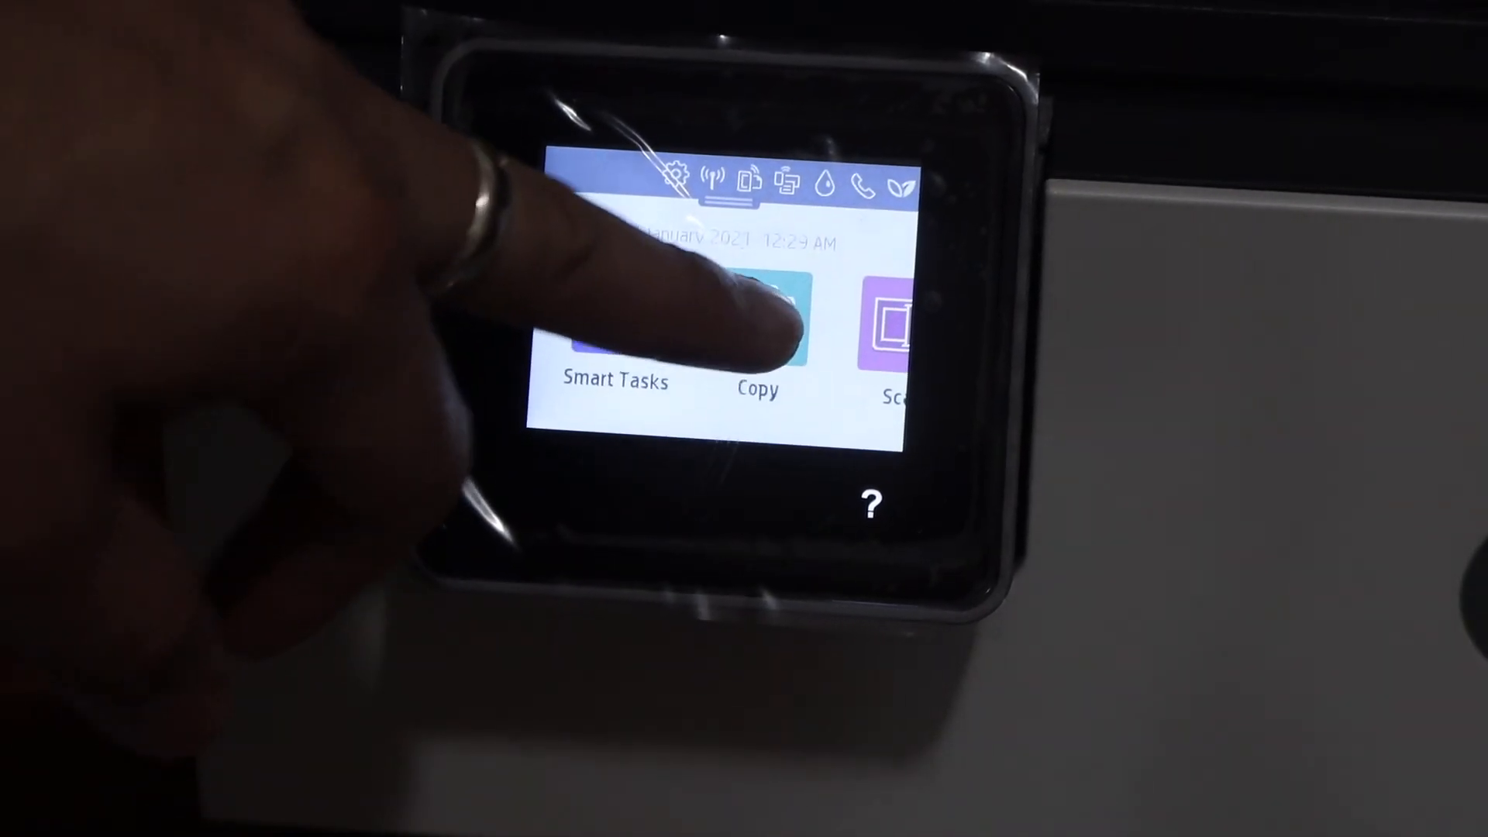
Copy the document one-sided in colour, 1 copy, from the printer touchscreen.
left_click(756, 332)
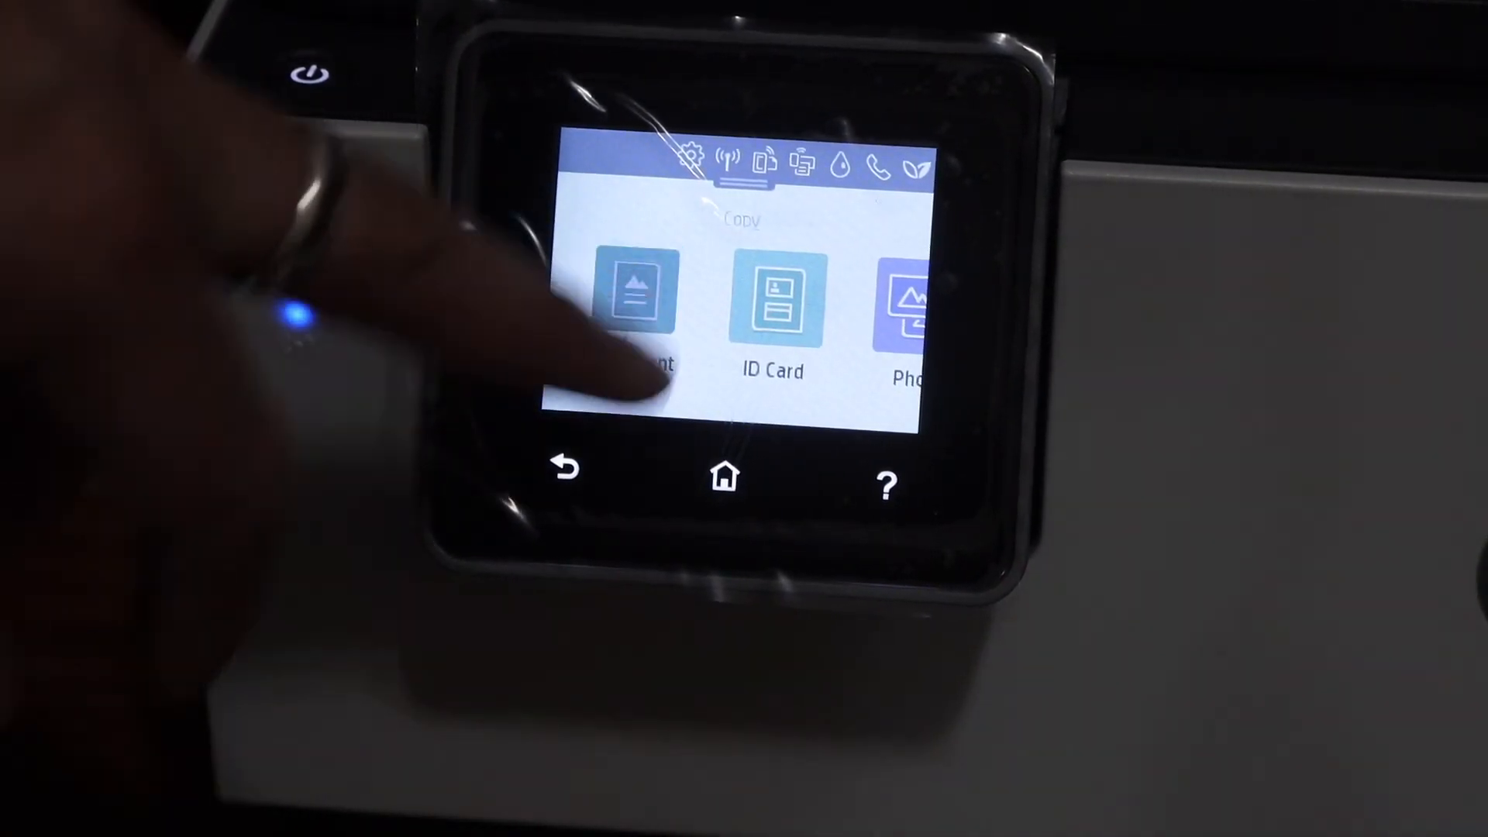
left_click(635, 304)
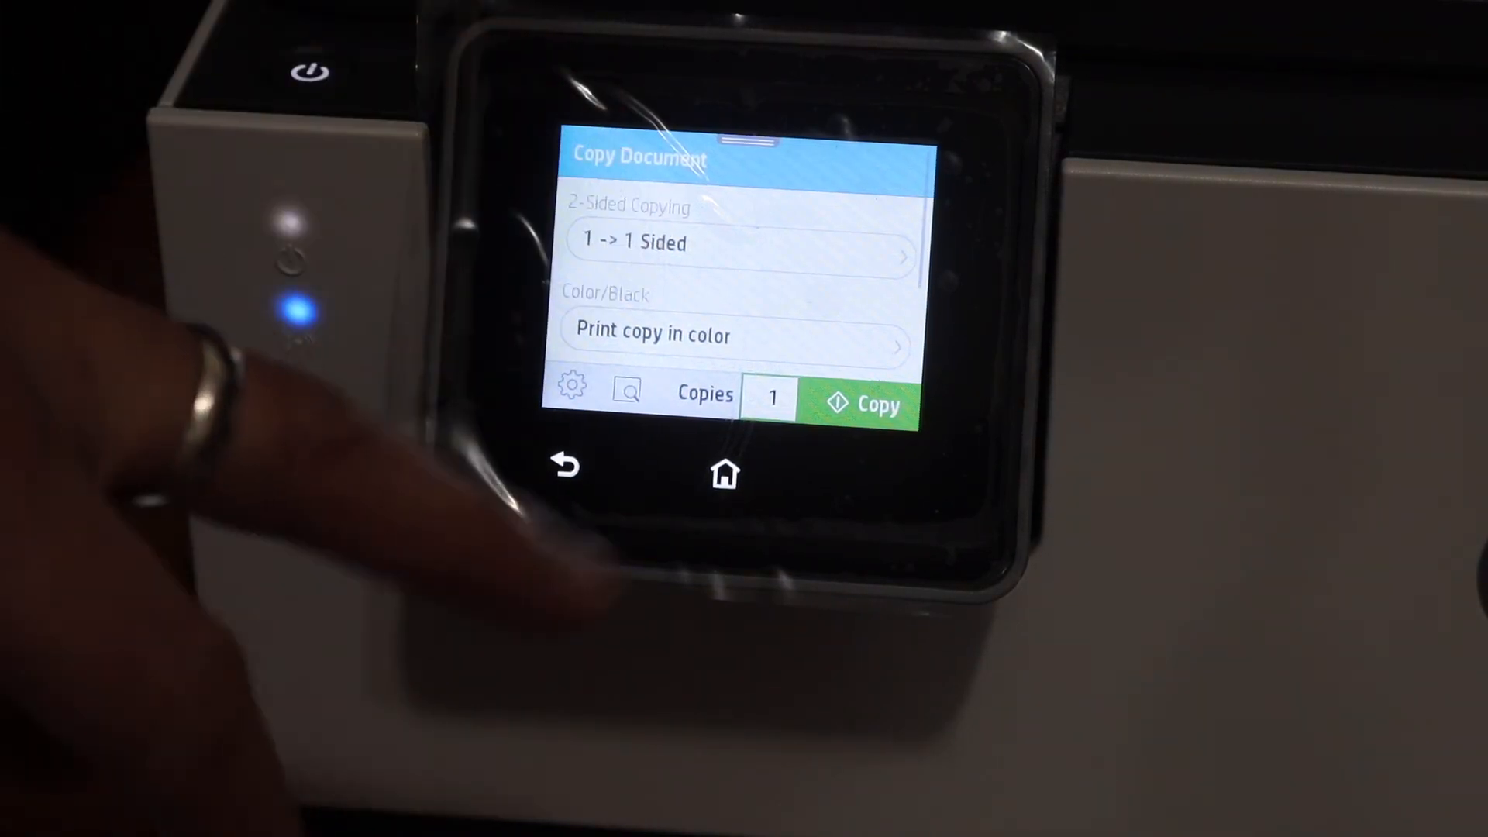
left_click(858, 403)
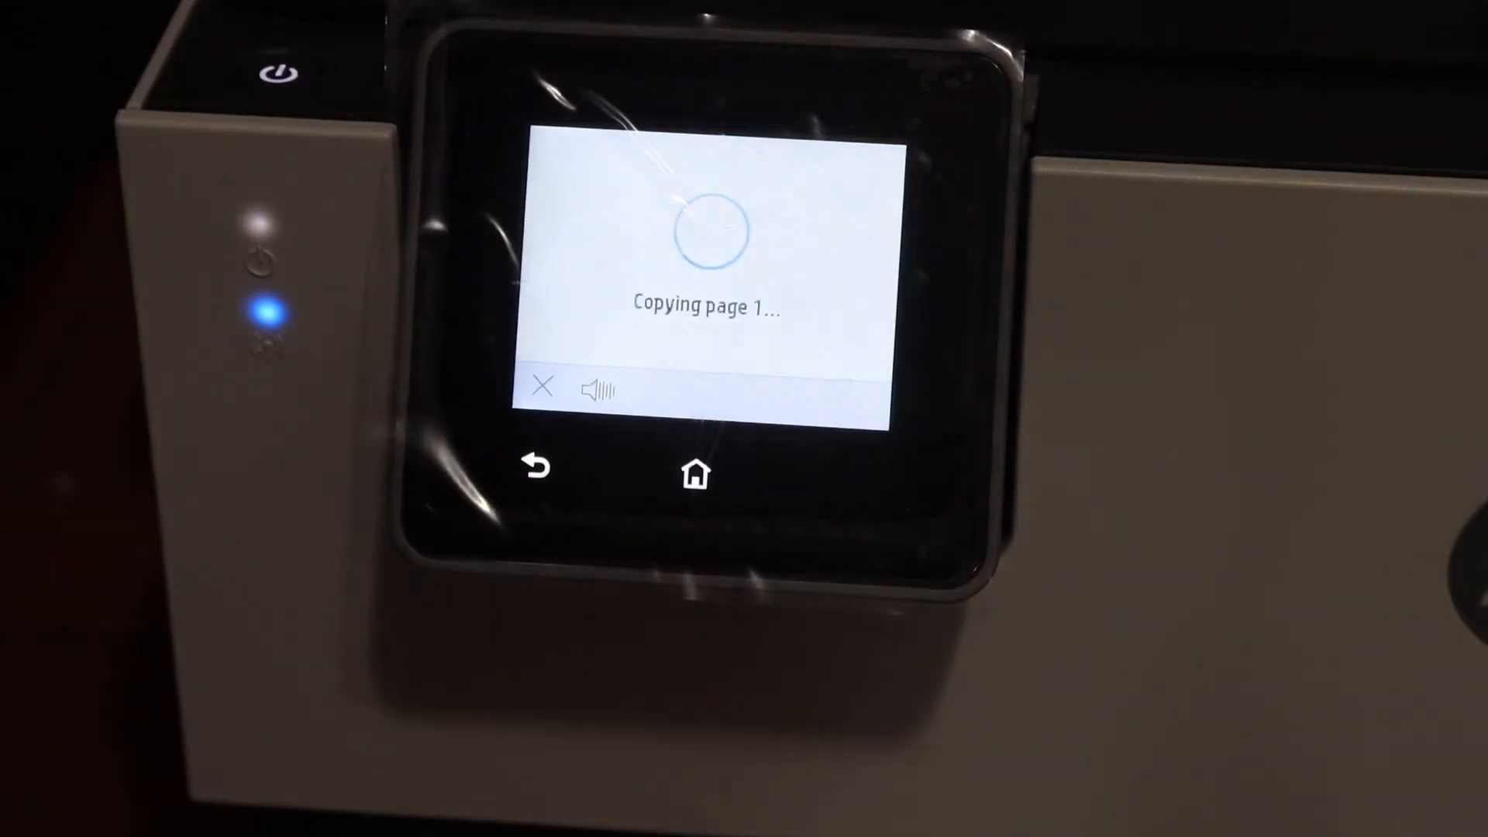